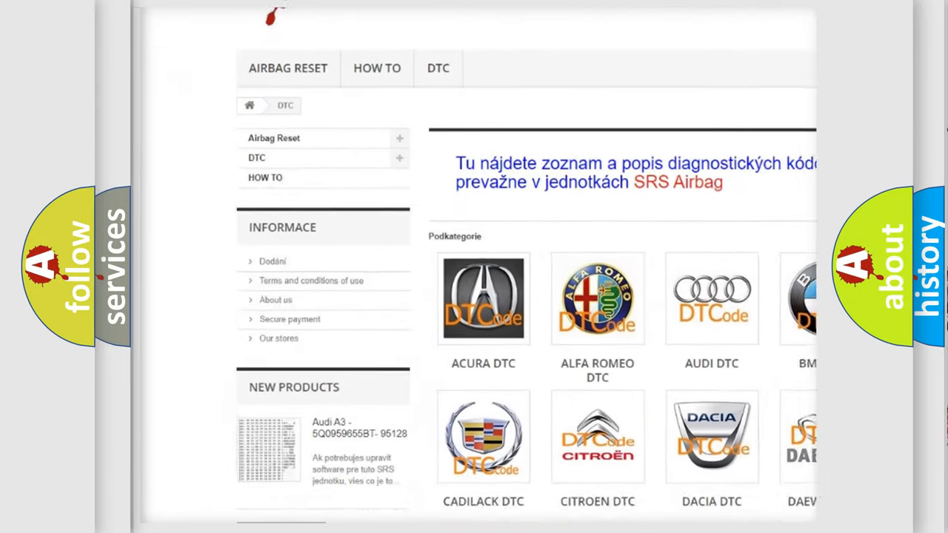
pyautogui.scroll(-3)
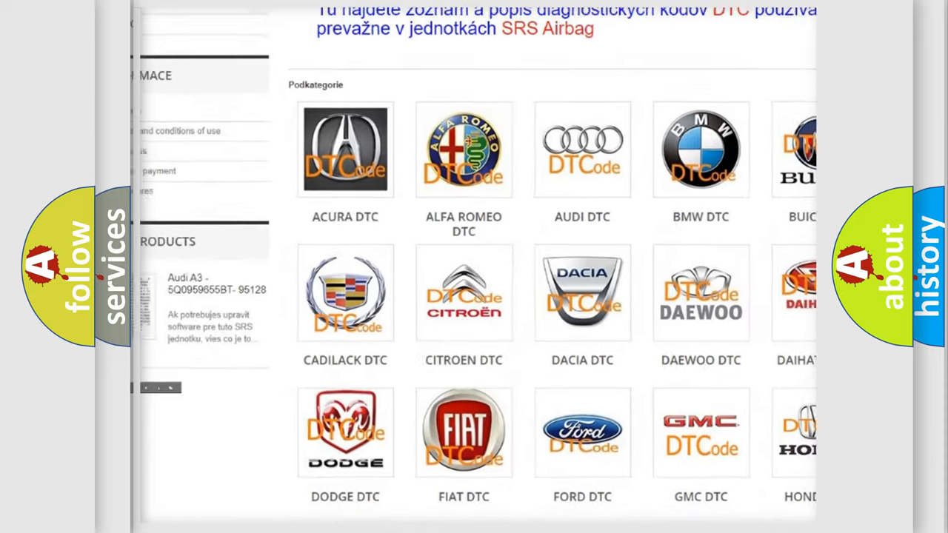
pyautogui.scroll(-3)
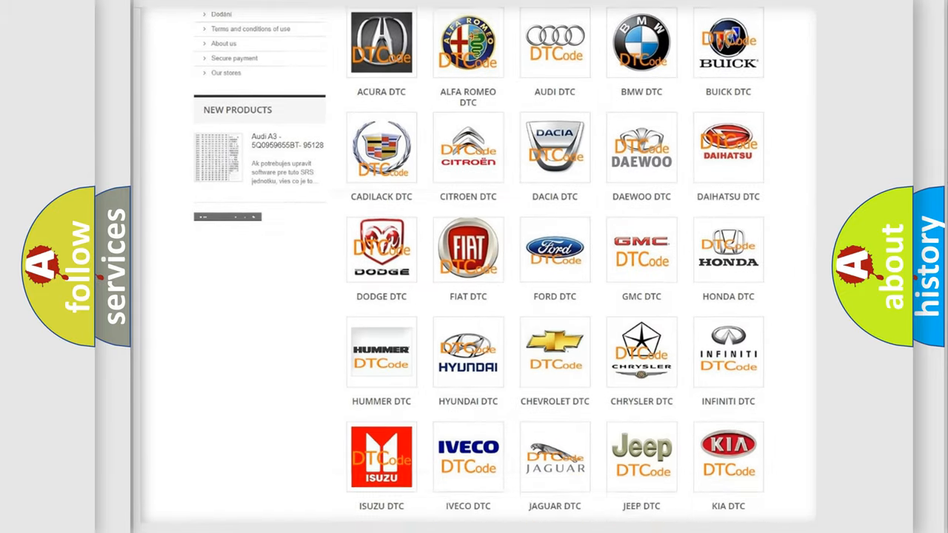
pyautogui.scroll(-3)
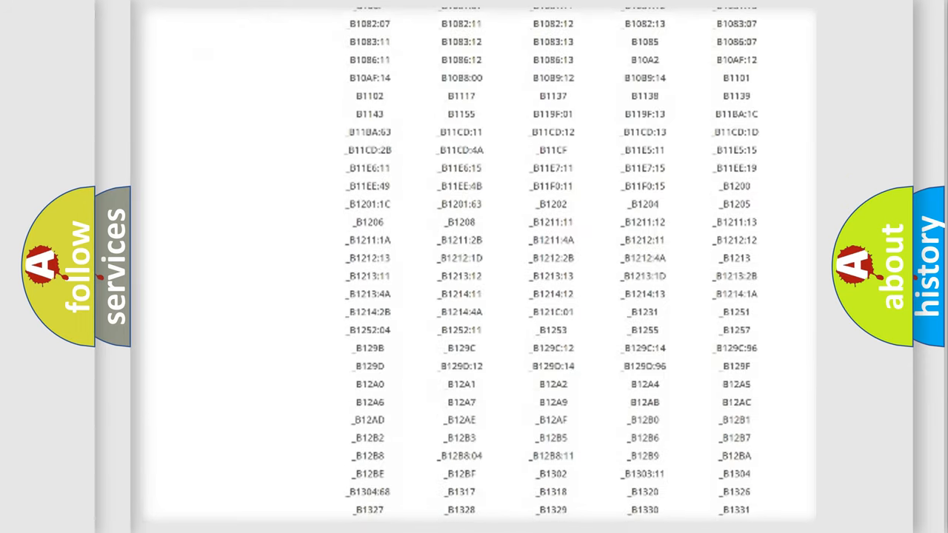
pyautogui.scroll(-3)
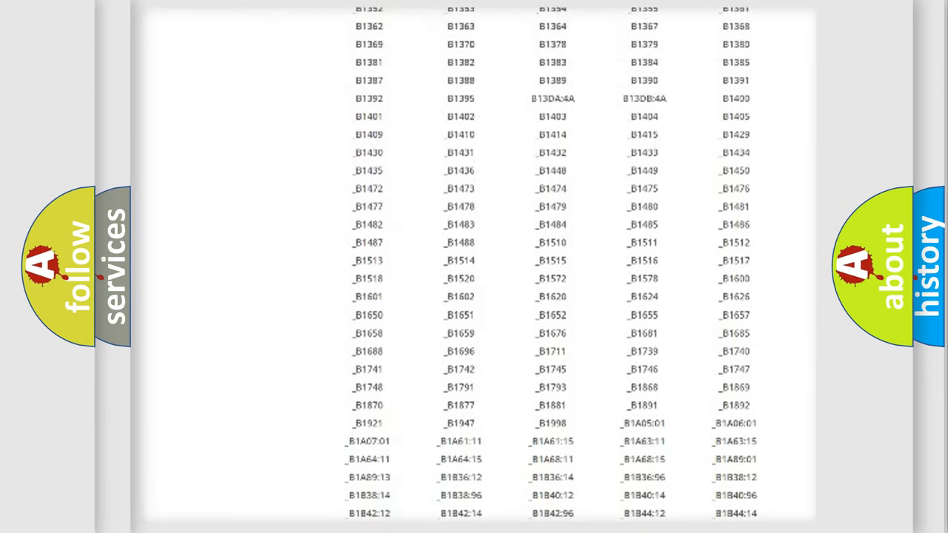